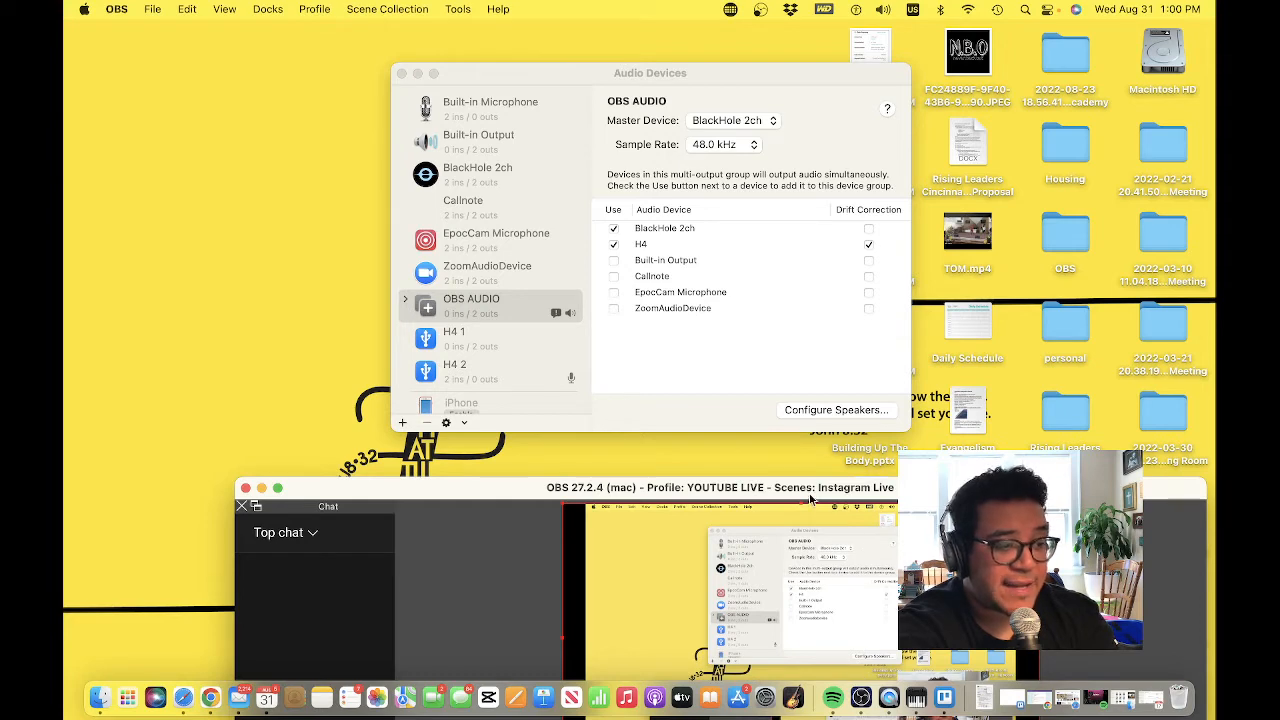
Show the Sound output settings with the OBS AUDIO aggregate device selected.
click(884, 9)
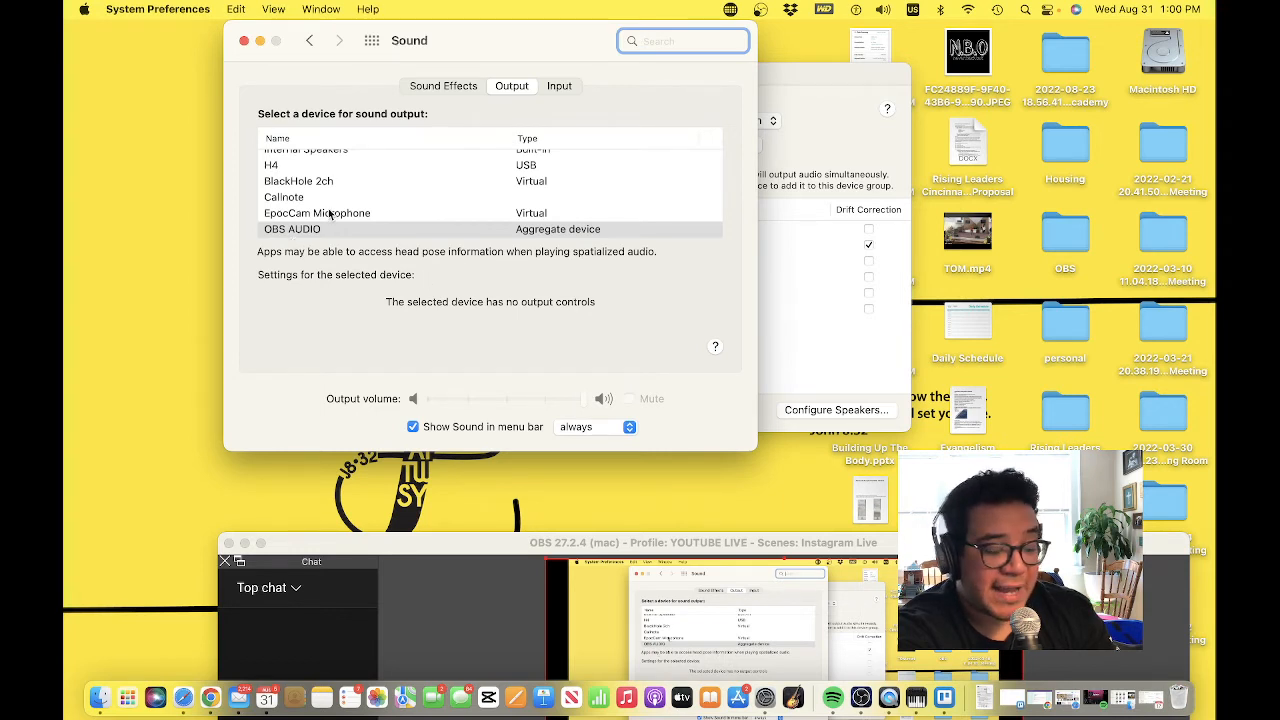
mouse_move(350, 200)
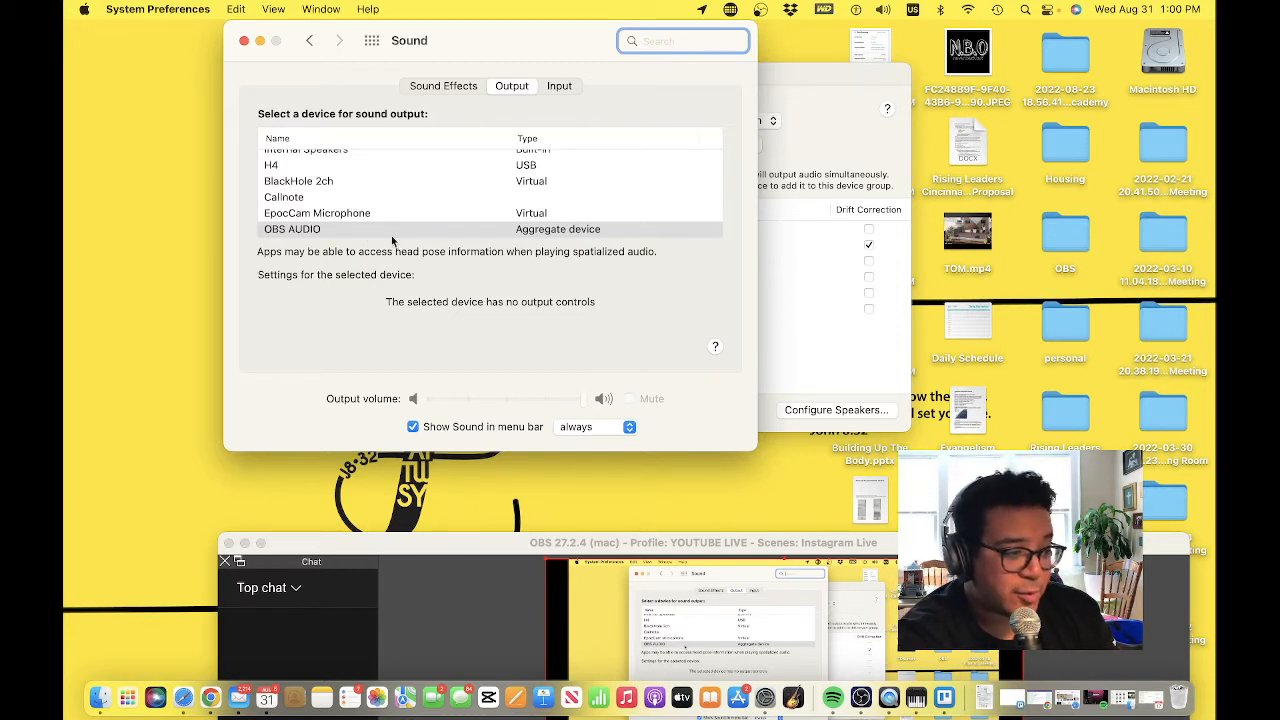
mouse_move(413, 242)
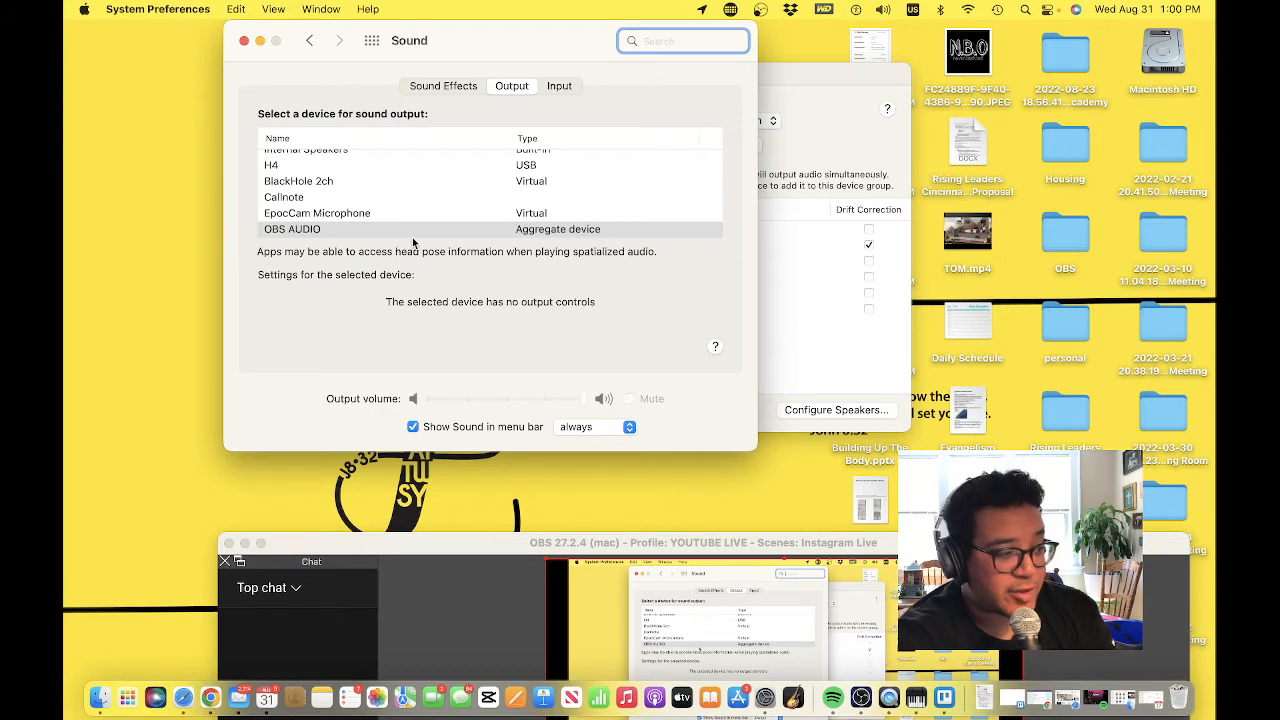
scroll(down, 3)
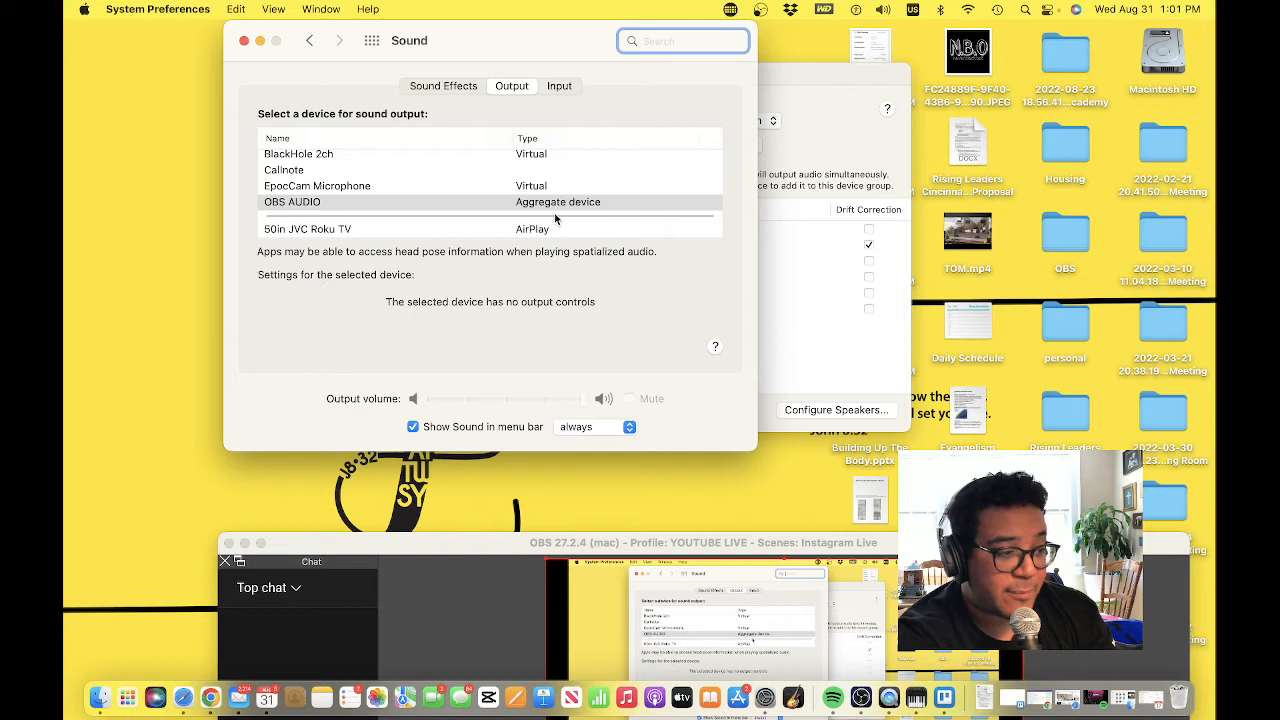
mouse_move(573, 90)
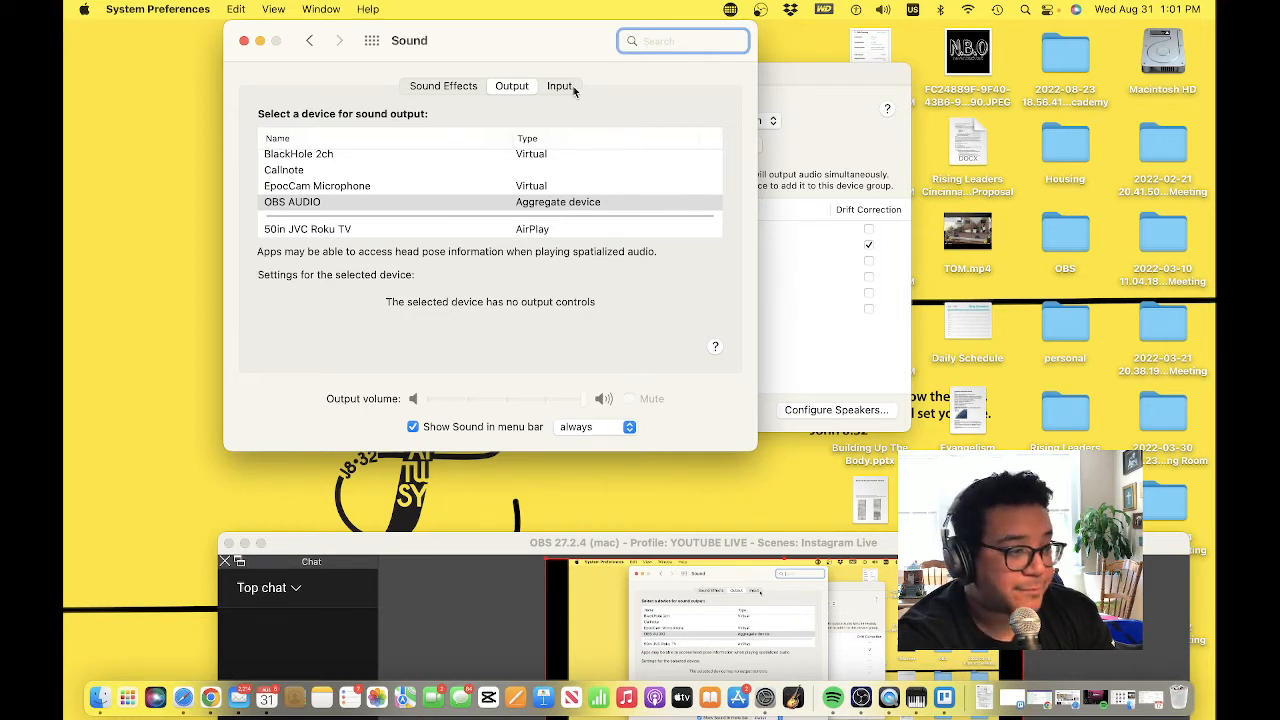
Quit System Preferences and close the Audio Devices window.
click(560, 85)
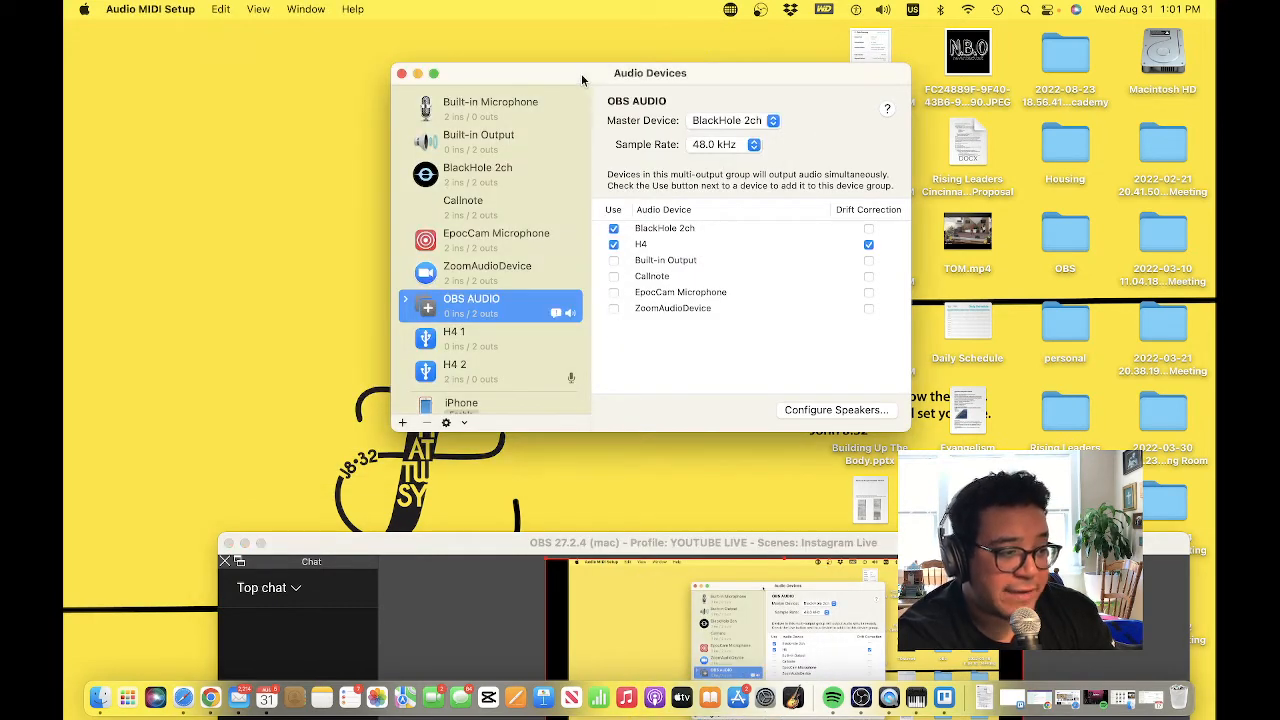
click(403, 73)
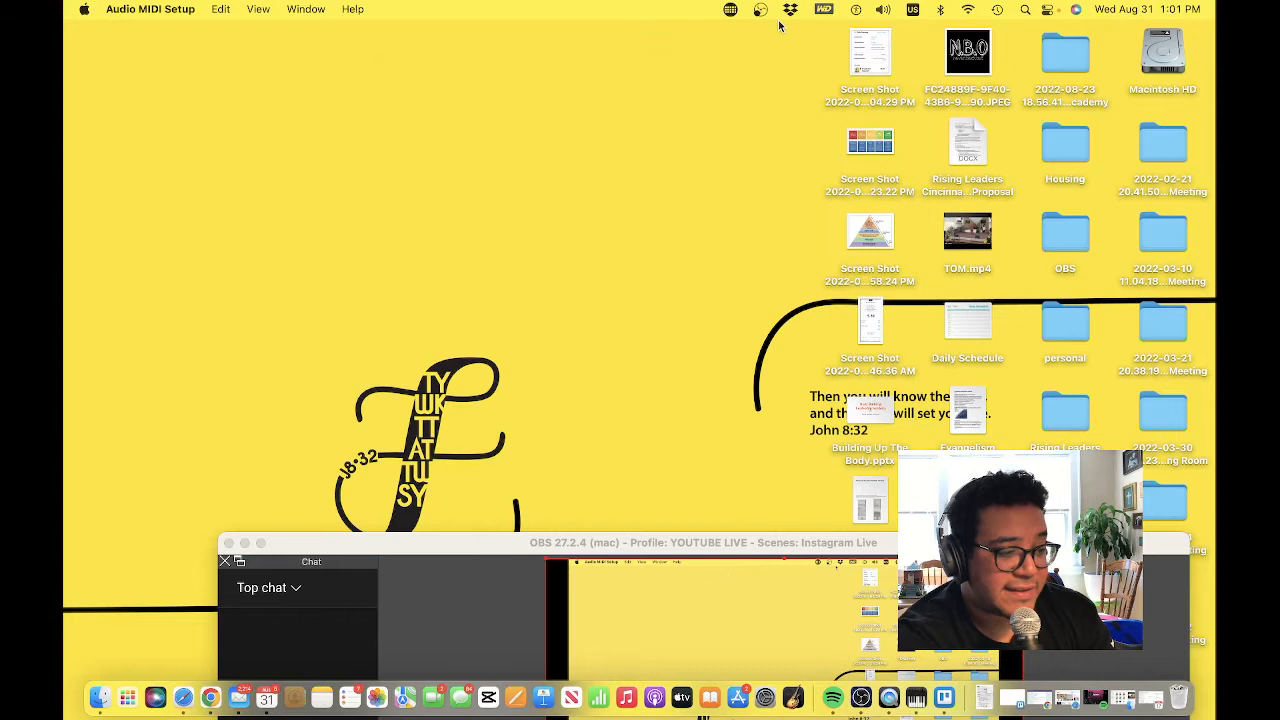
Search Spotlight for 'midi' to reopen Audio MIDI Setup.
click(1025, 9)
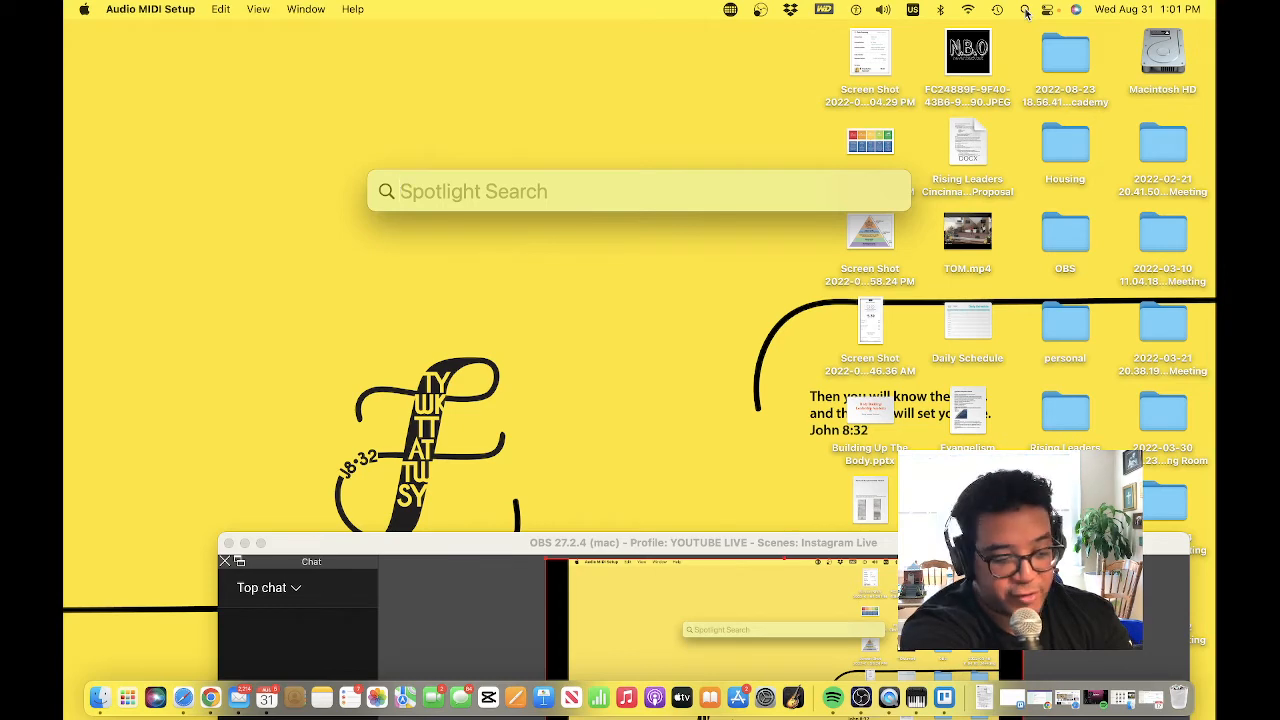
text(midi)
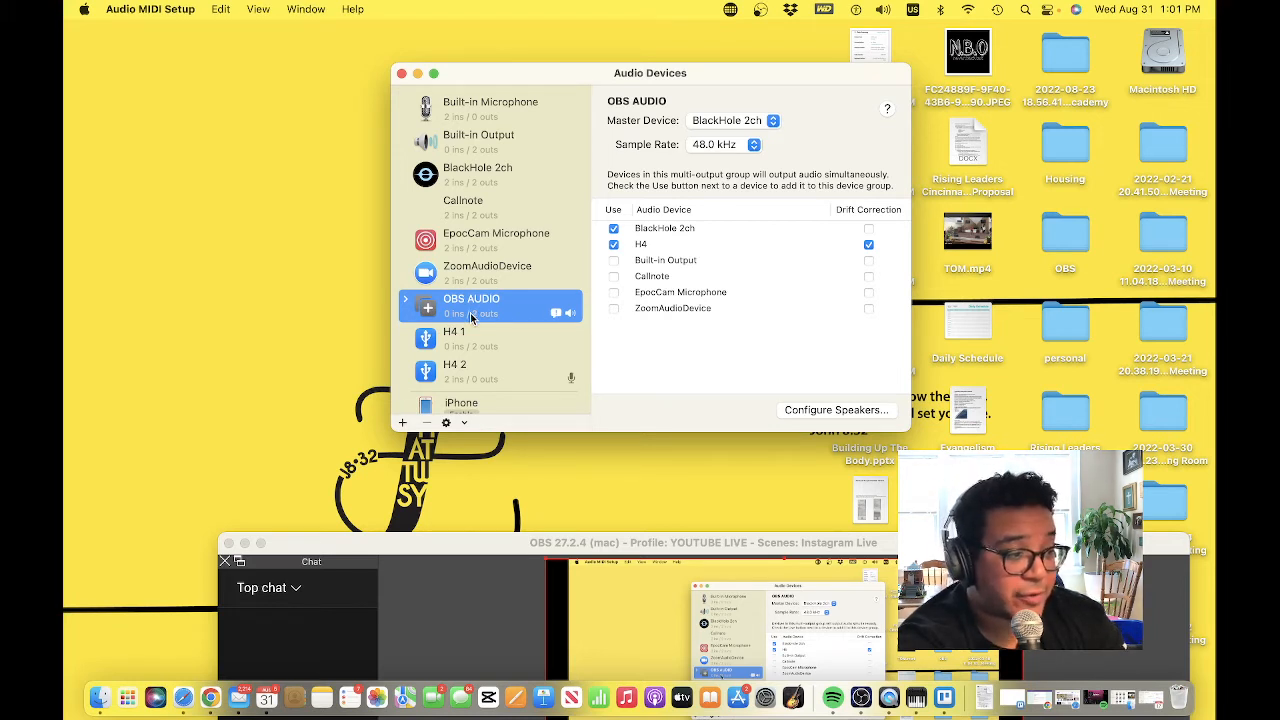
mouse_move(713, 162)
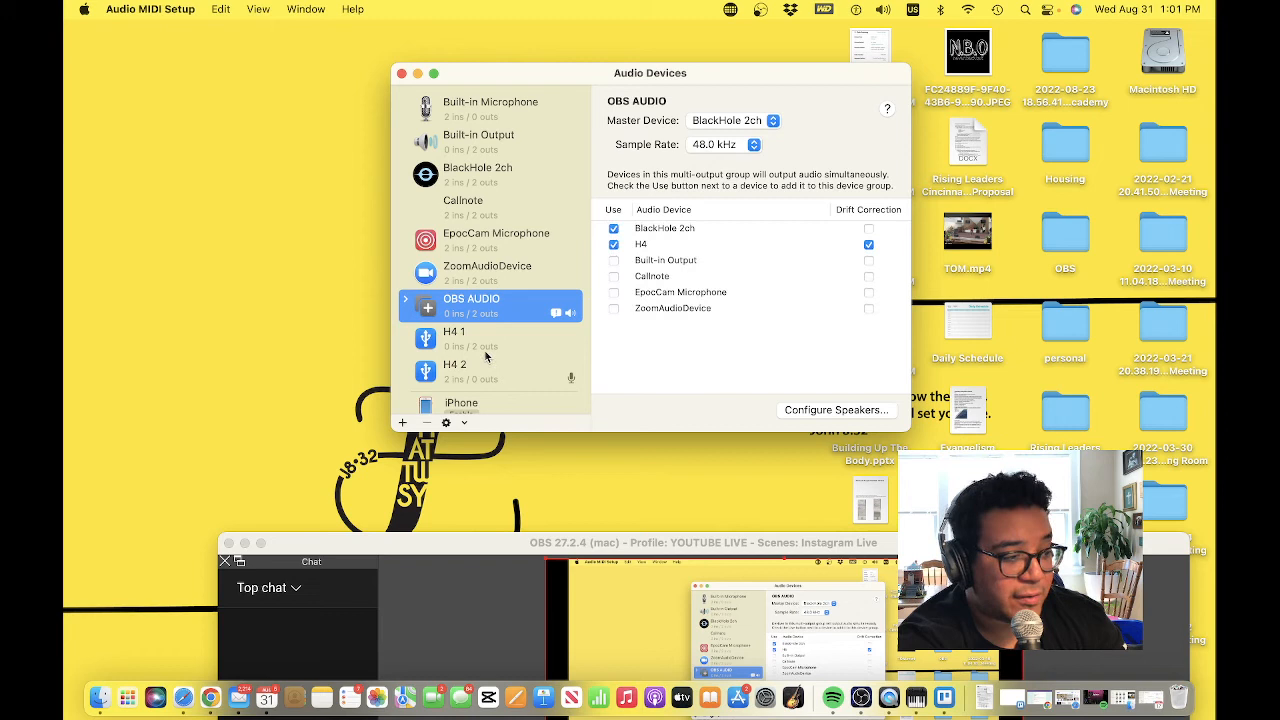
Select H4 1 and confirm its output Format is 48,000 Hz.
click(454, 338)
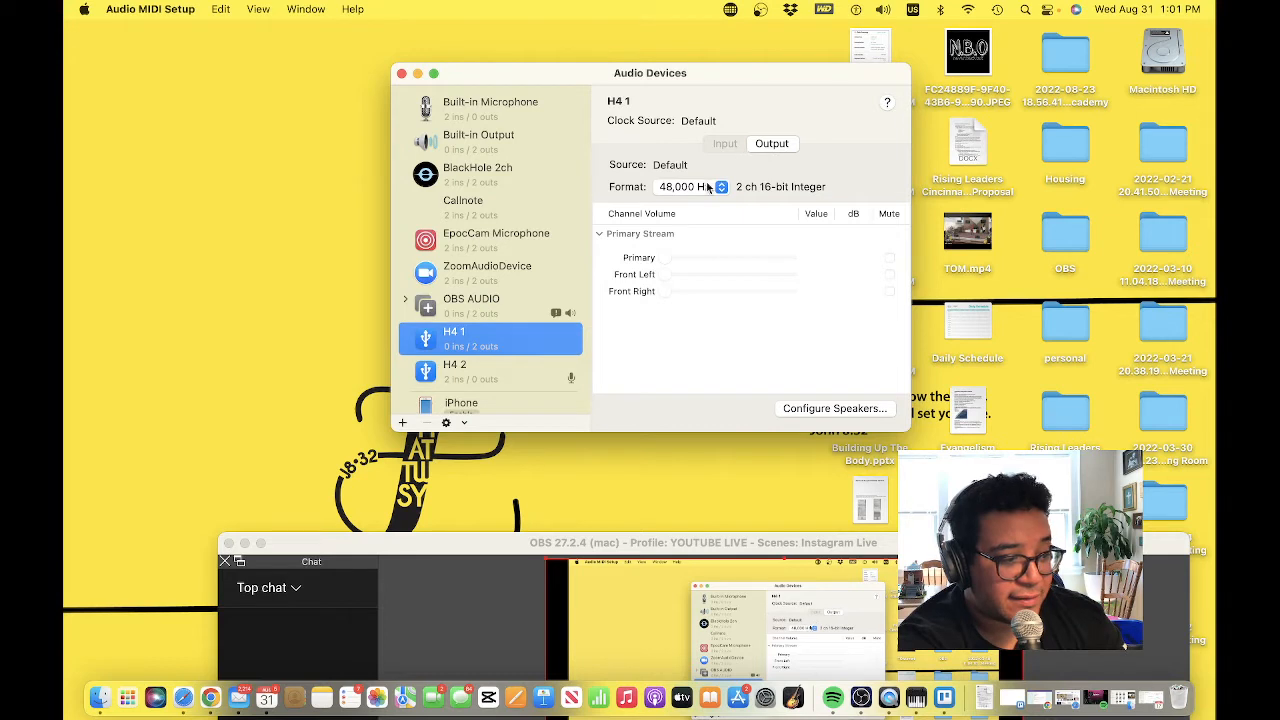
click(490, 371)
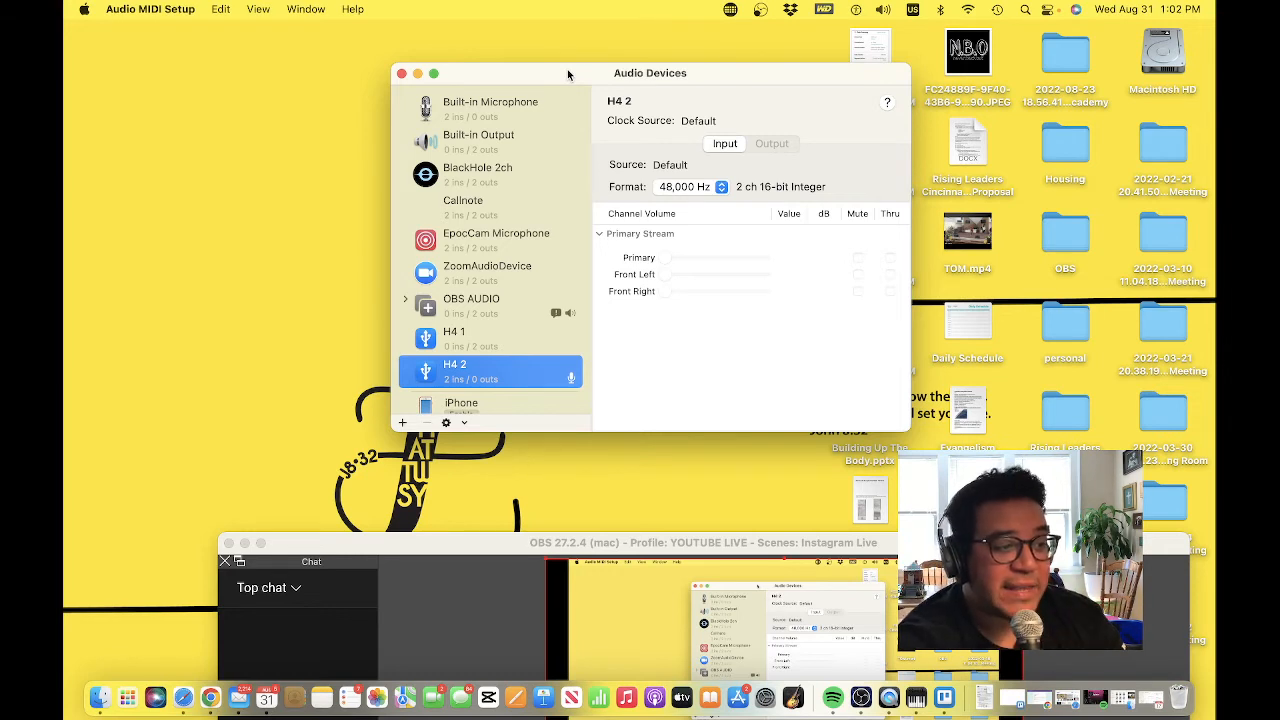
mouse_move(475, 348)
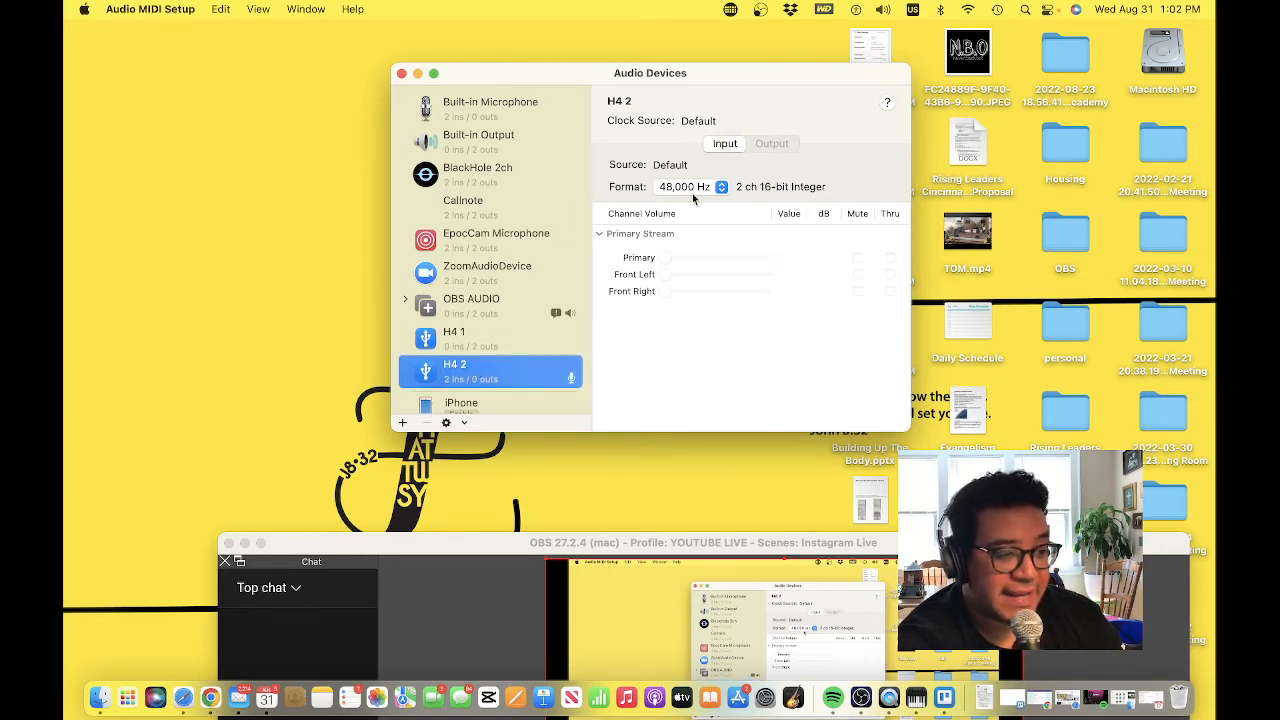
Keep H4 2's input Format at 48,000 Hz, then bring OBS forward.
click(722, 186)
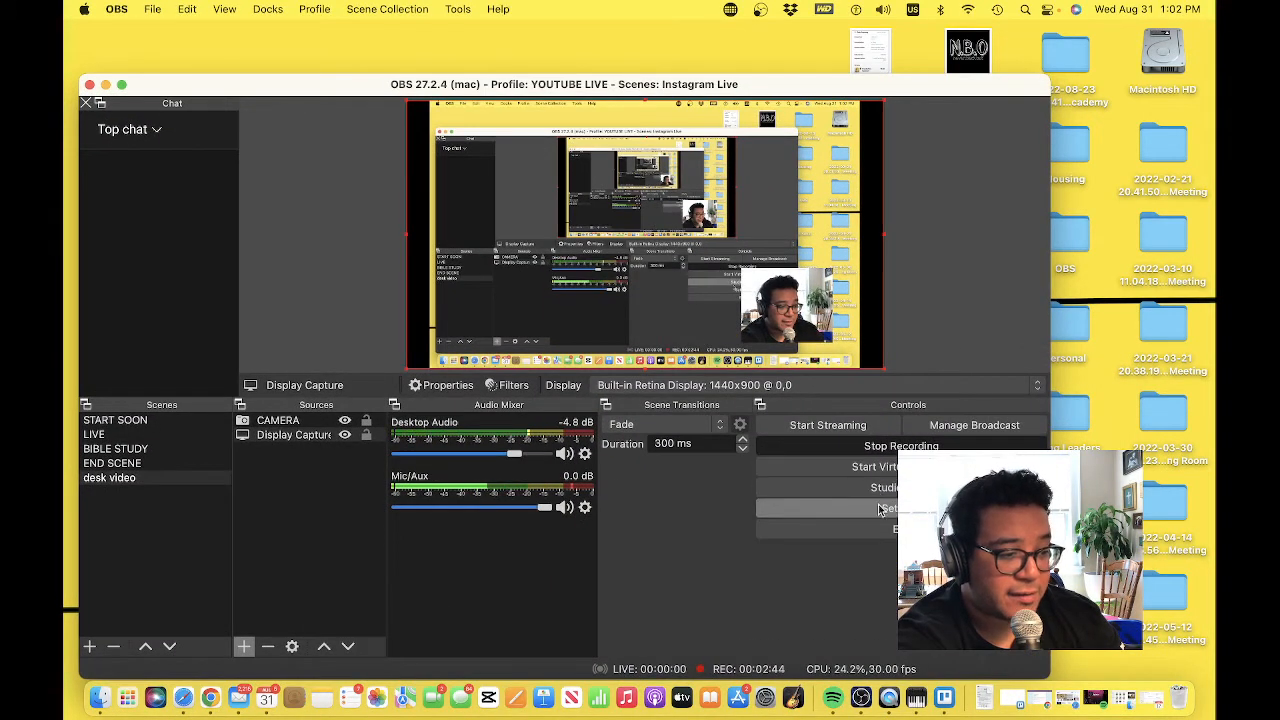
Check OBS Settings Audio shows 48 kHz sample rate, then view Output settings.
click(884, 508)
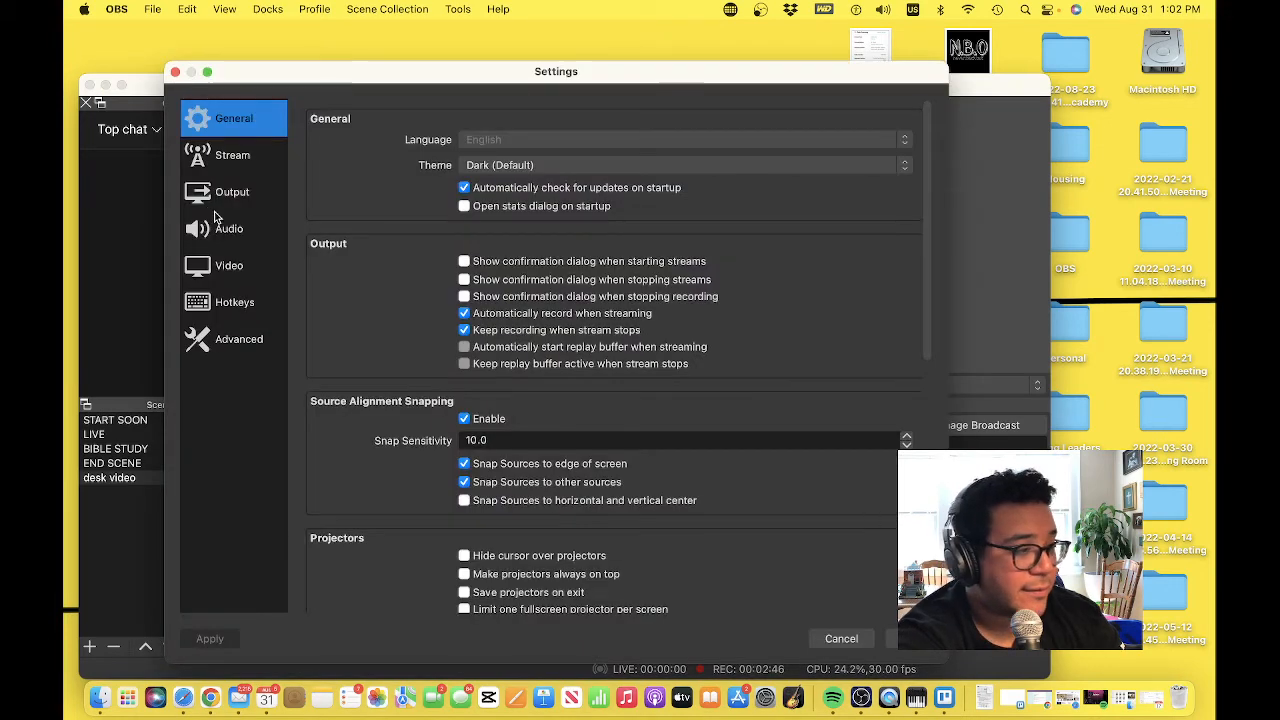
click(229, 228)
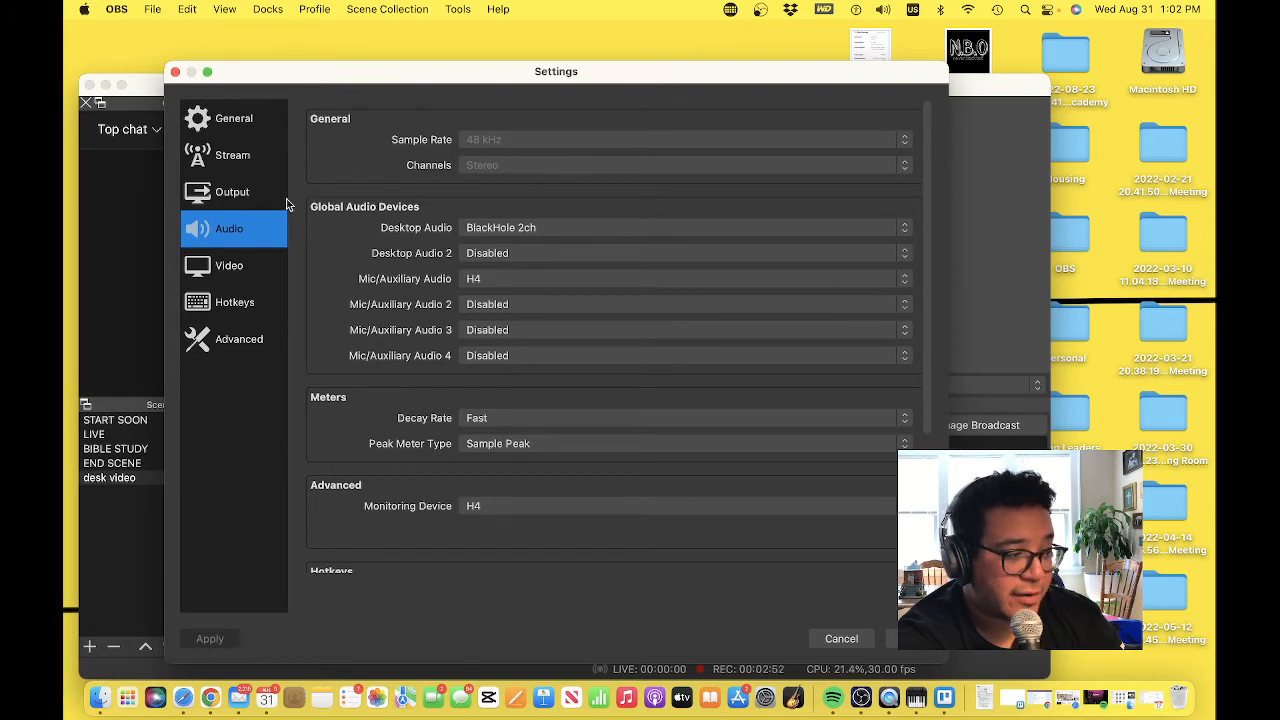
click(232, 191)
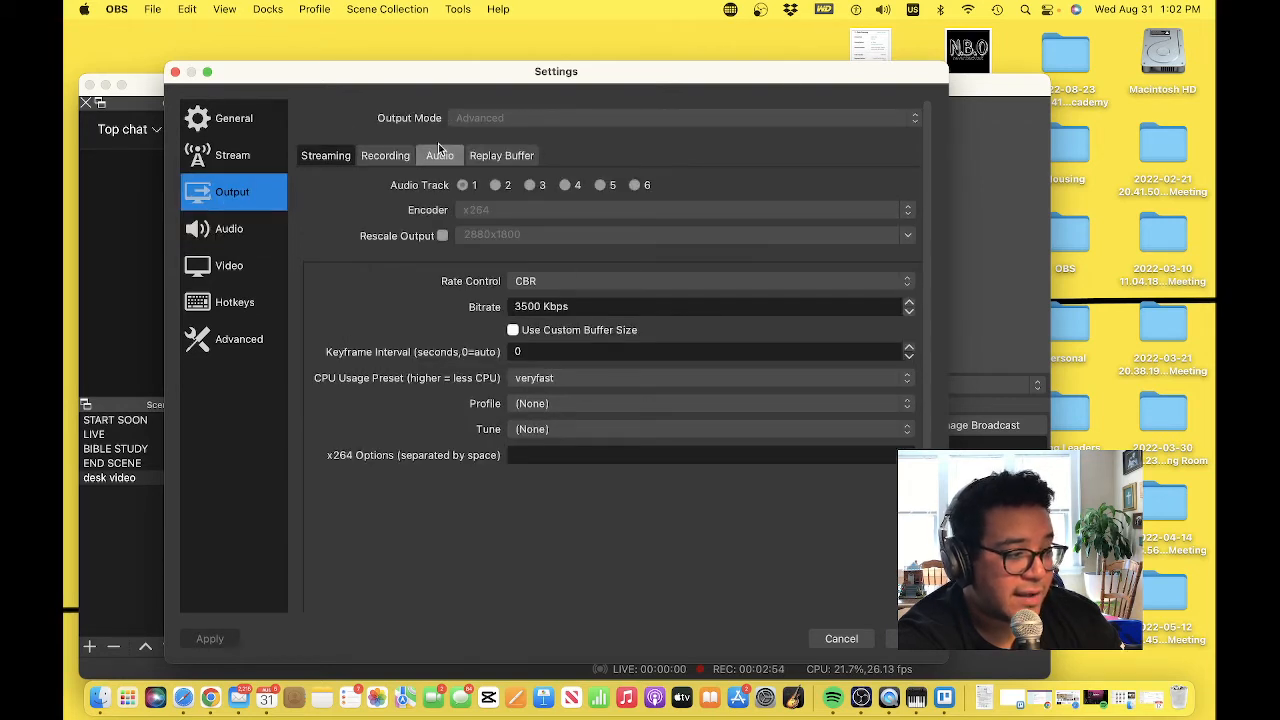
Review the Output audio track settings and close the Settings dialog.
click(439, 155)
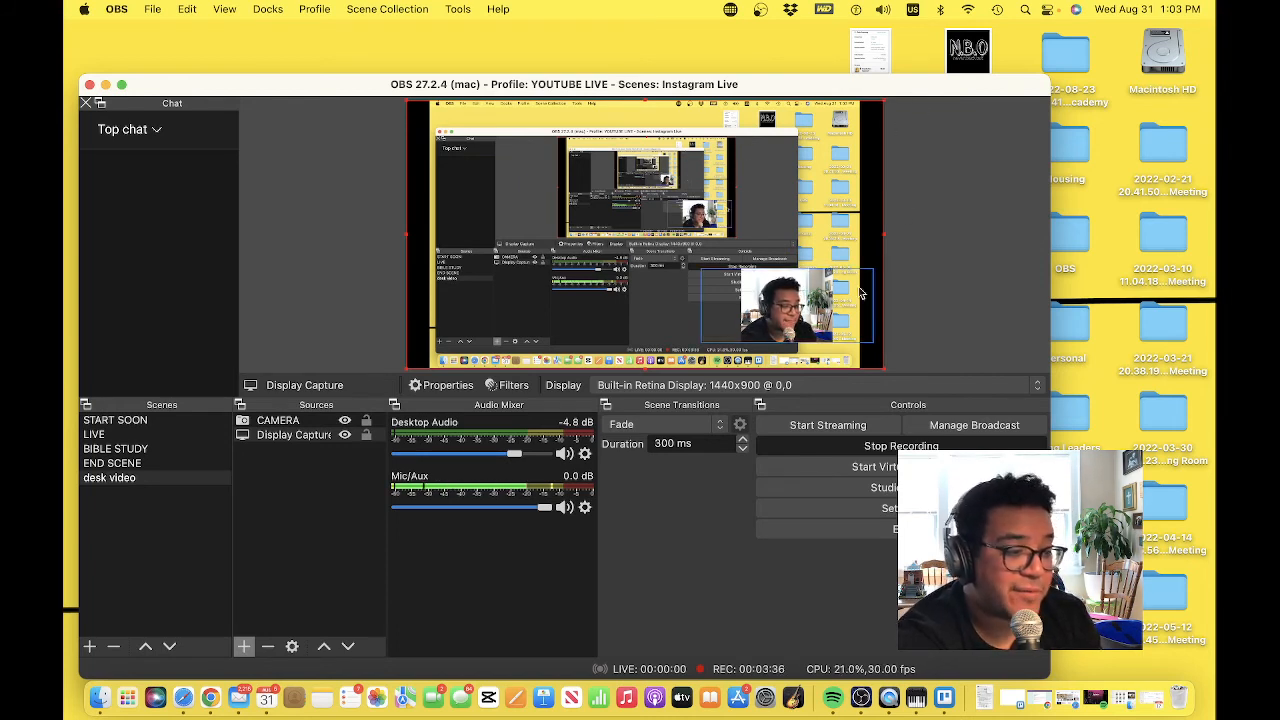
mouse_move(958, 299)
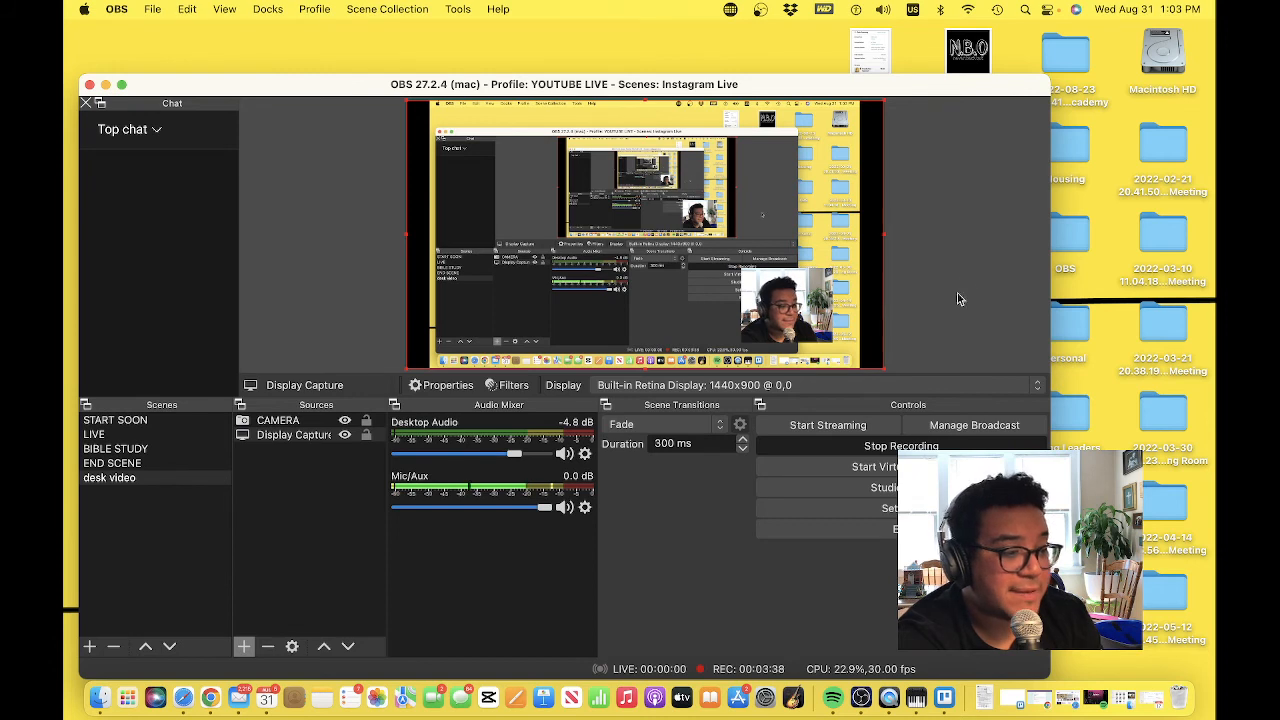